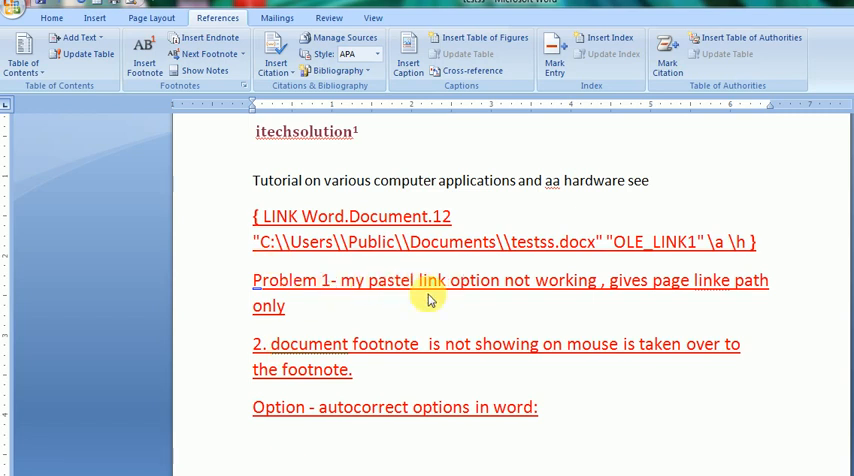
{"action": "mouse_move", "coordinate": [544, 297]}
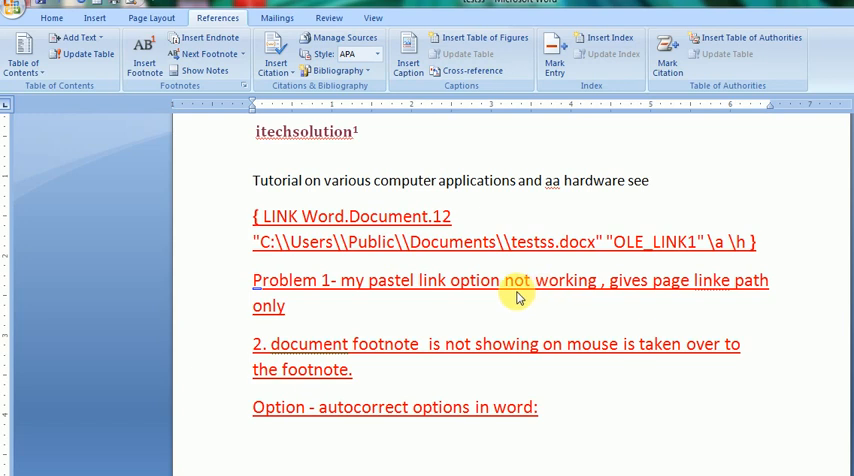
{"action": "mouse_move", "coordinate": [325, 216]}
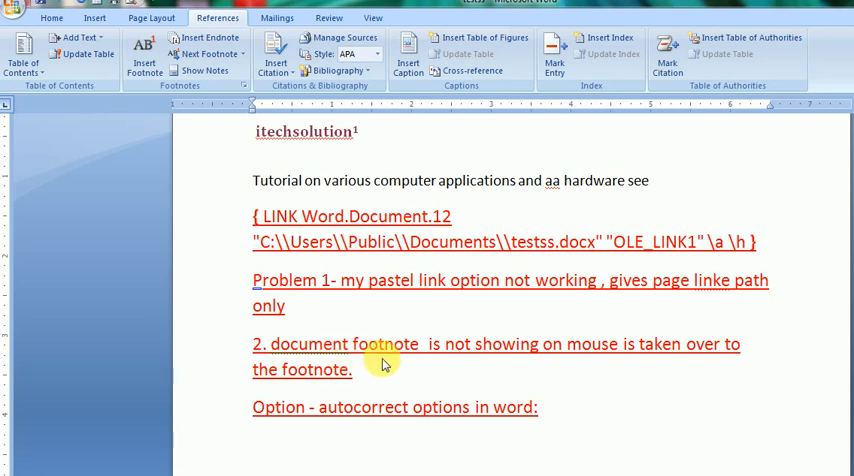
{"action": "mouse_move", "coordinate": [588, 363]}
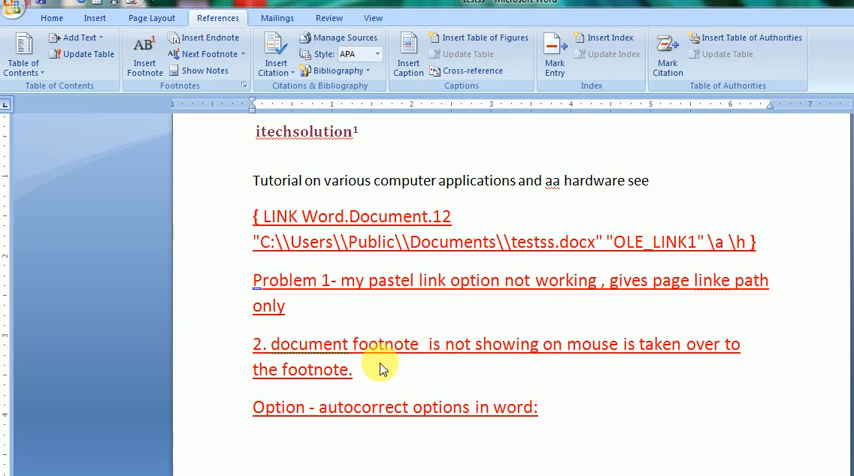
{"action": "mouse_move", "coordinate": [457, 384]}
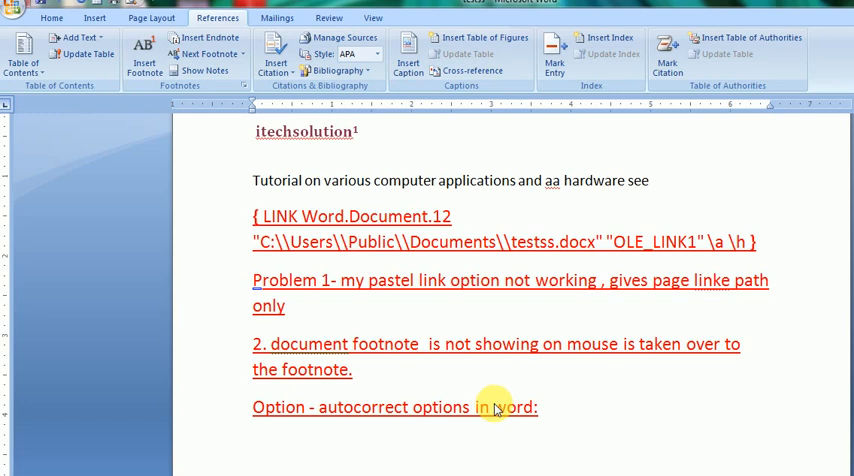
{"action": "mouse_move", "coordinate": [365, 413]}
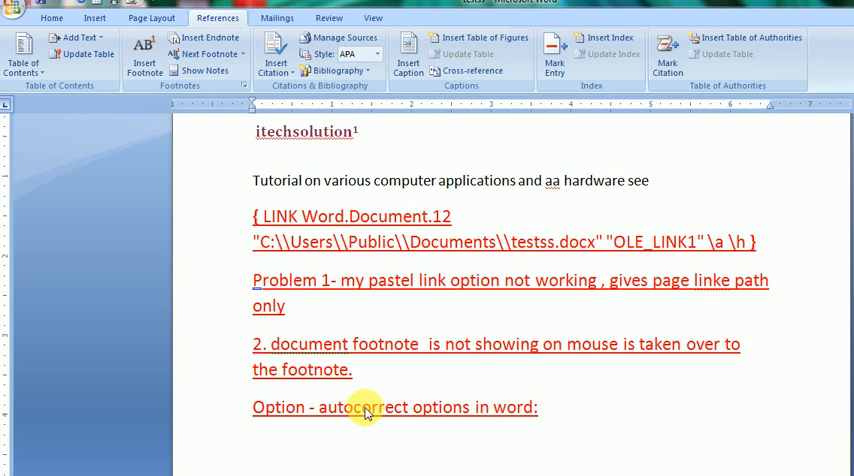
{"action": "mouse_move", "coordinate": [505, 402]}
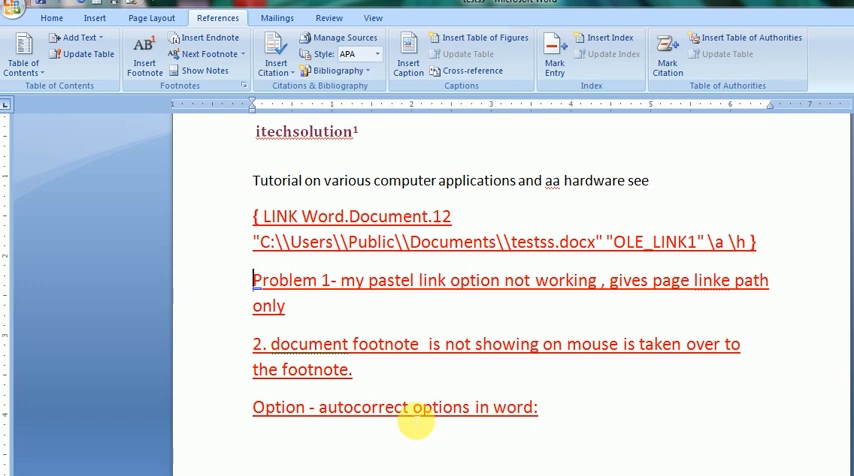
{"action": "mouse_move", "coordinate": [438, 357]}
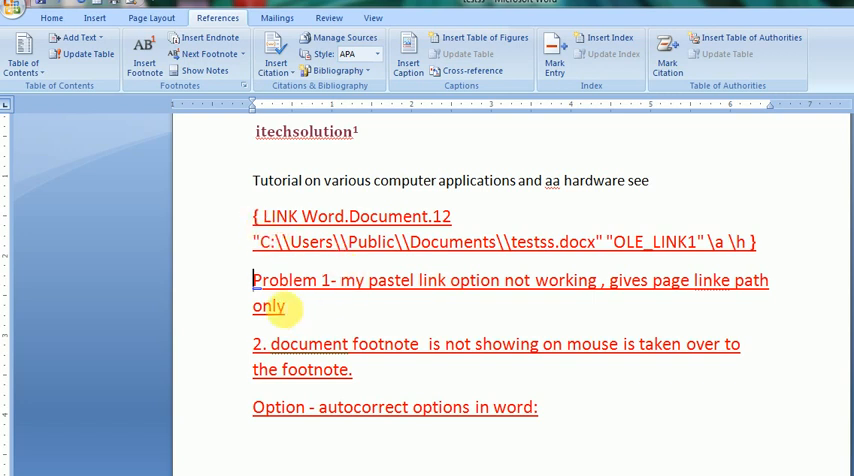
Step: Select the tutorial sentence, place the cursor on the blank line below and look at Paste Special once
{"action": "double_click", "coordinate": [352, 281]}
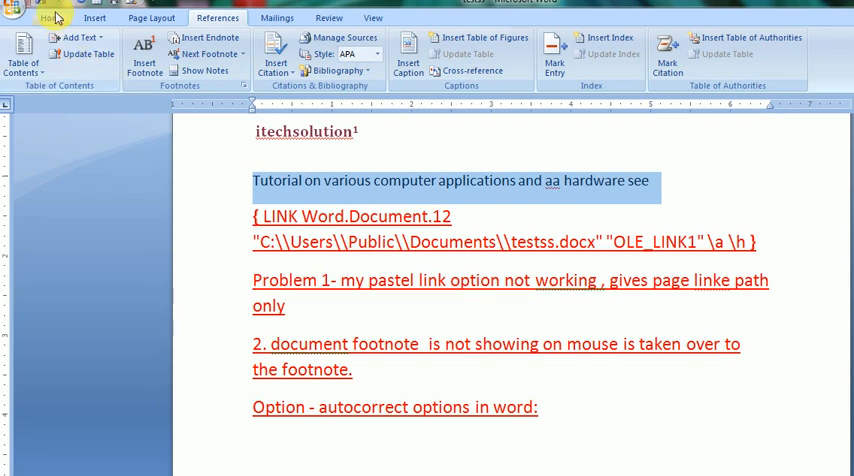
{"action": "left_click", "coordinate": [51, 18]}
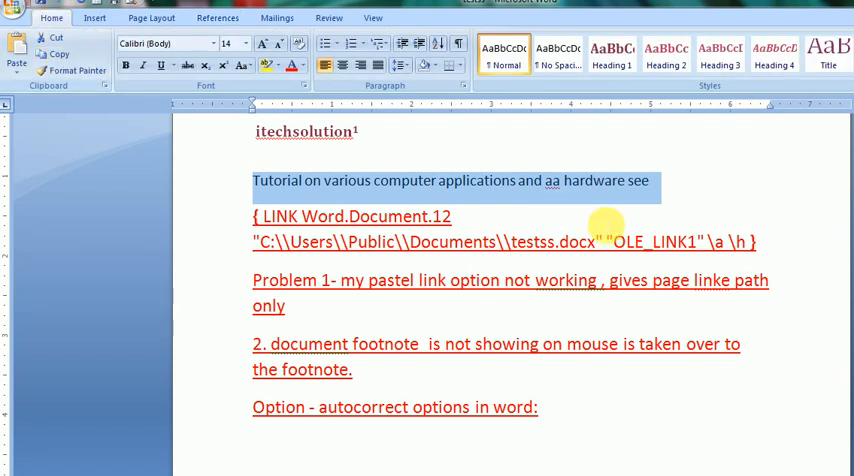
{"action": "left_click", "coordinate": [650, 181]}
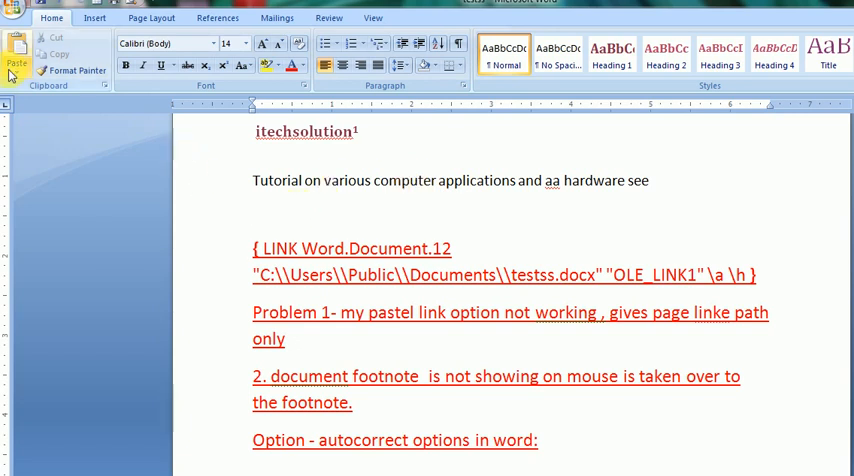
{"action": "left_click", "coordinate": [16, 62]}
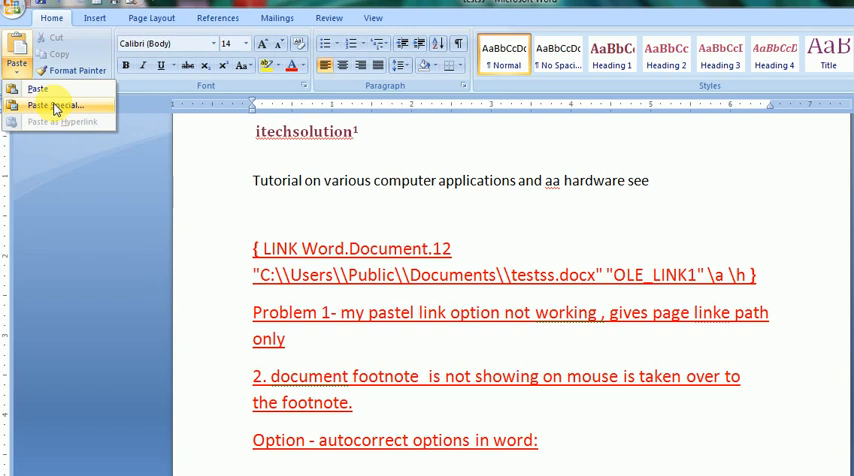
{"action": "left_click", "coordinate": [57, 105]}
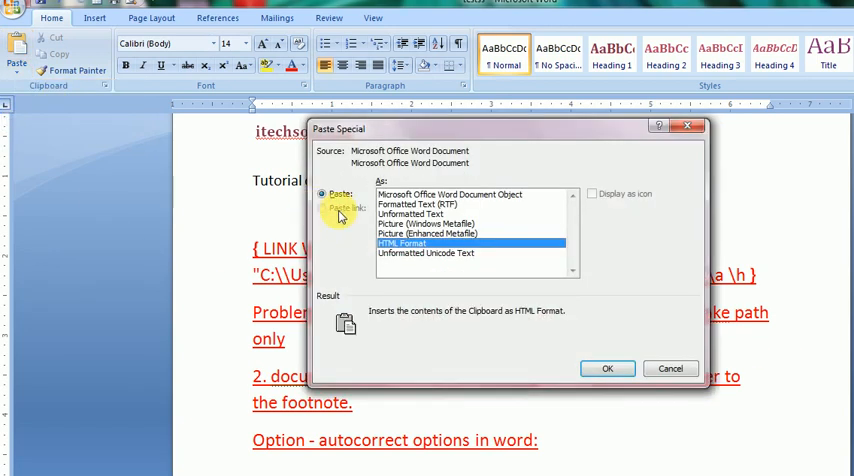
{"action": "mouse_move", "coordinate": [358, 219]}
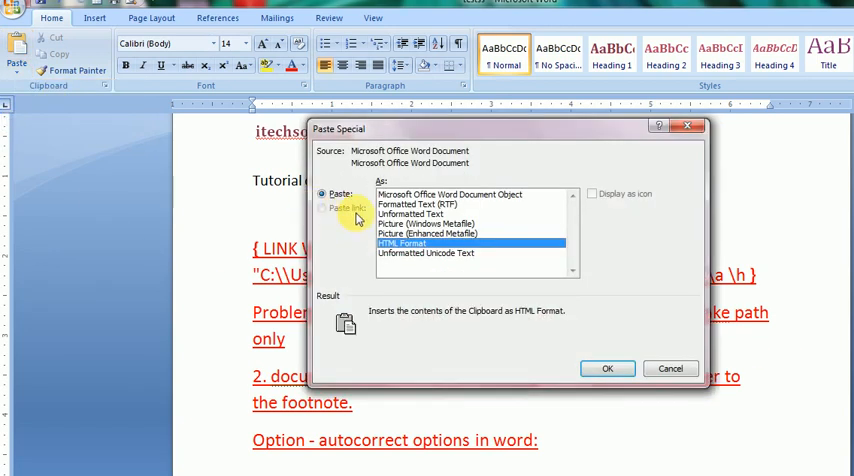
{"action": "mouse_move", "coordinate": [648, 331]}
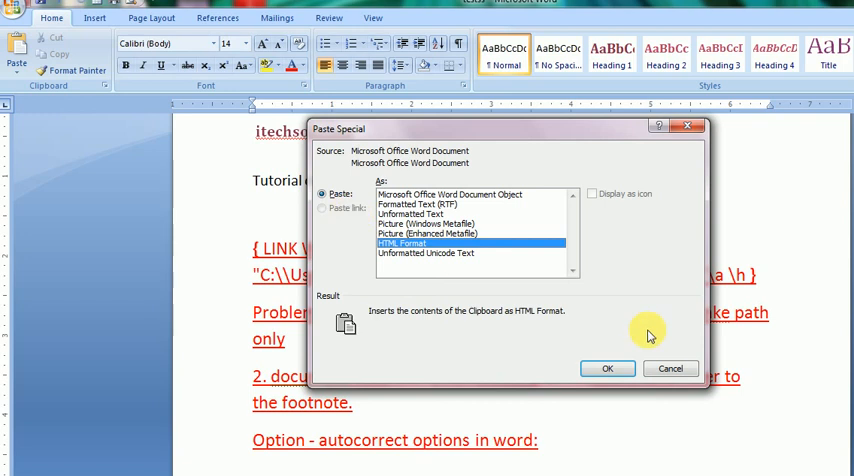
{"action": "left_click", "coordinate": [669, 368]}
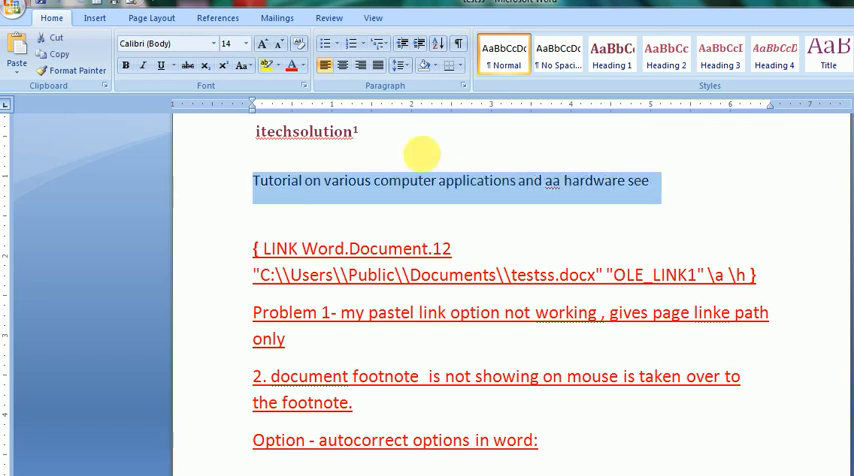
{"action": "mouse_move", "coordinate": [283, 215]}
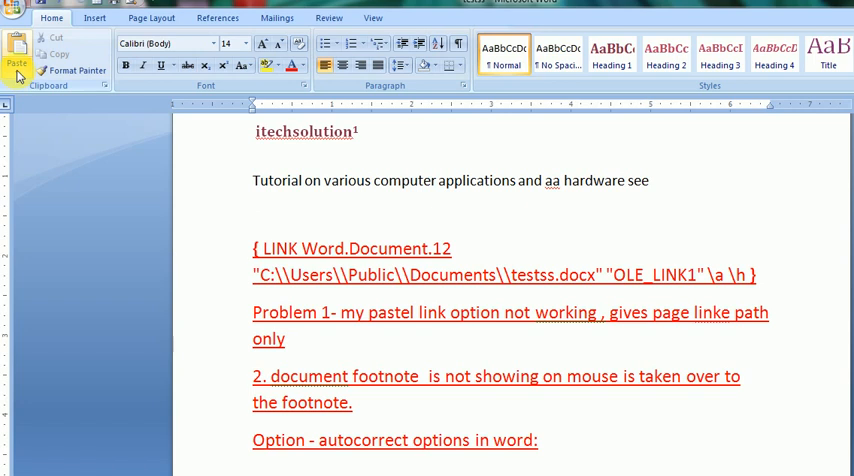
Step: Paste the tutorial sentence as a link to testss.docx via Paste Special > Paste link
{"action": "left_click", "coordinate": [16, 55]}
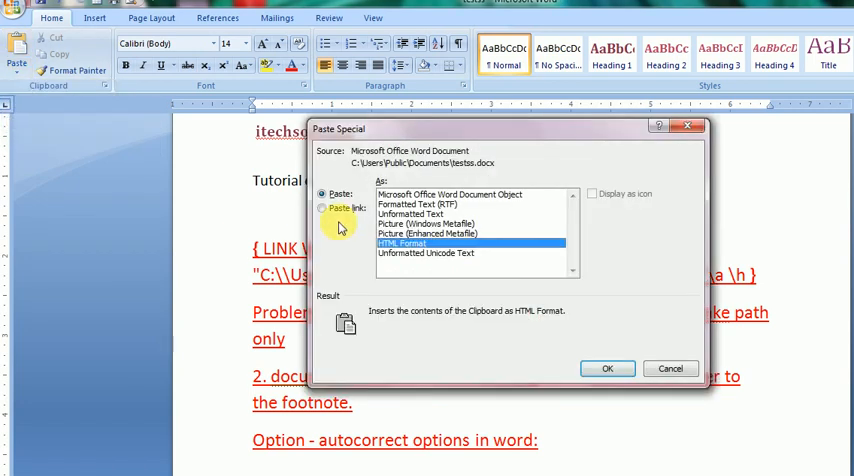
{"action": "left_click", "coordinate": [322, 208]}
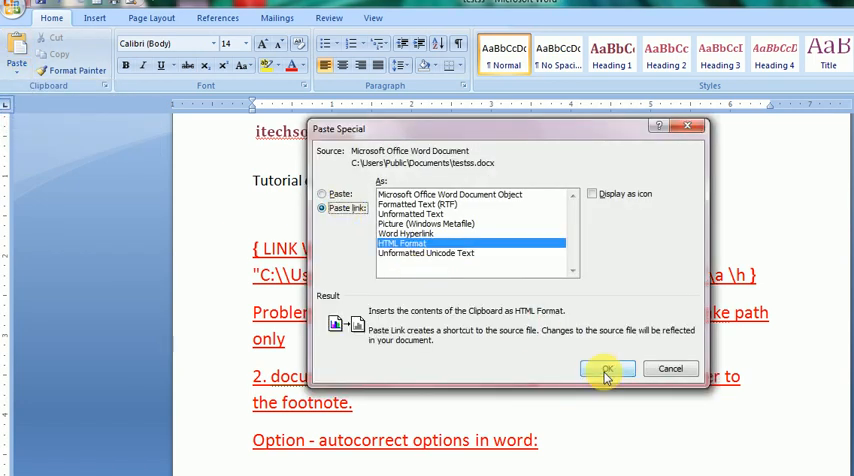
{"action": "left_click", "coordinate": [607, 368]}
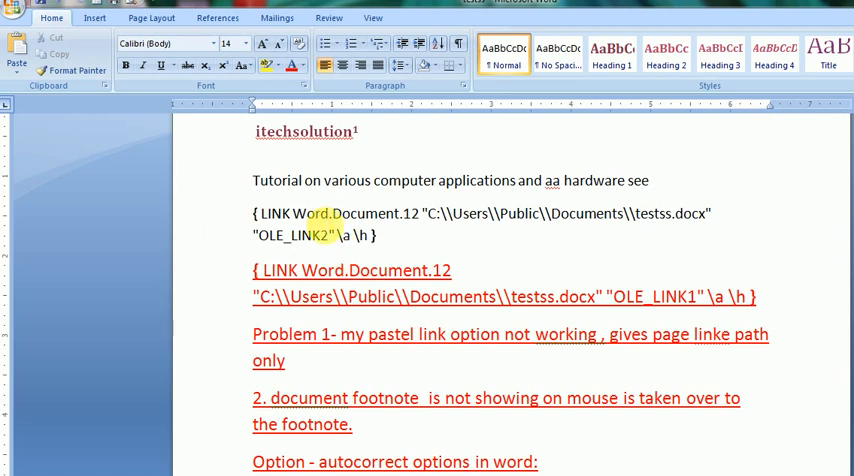
Step: In Word Options > Advanced, turn off 'Show field codes instead of their values' so the links show text
{"action": "left_click", "coordinate": [14, 10]}
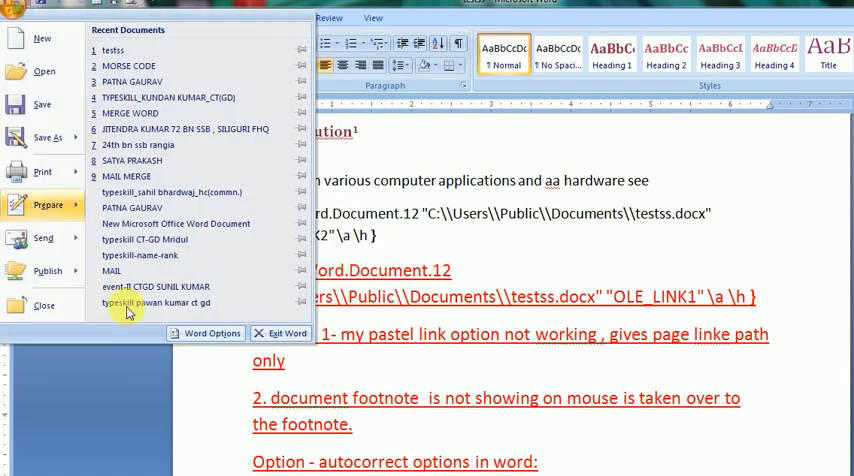
{"action": "left_click", "coordinate": [212, 333]}
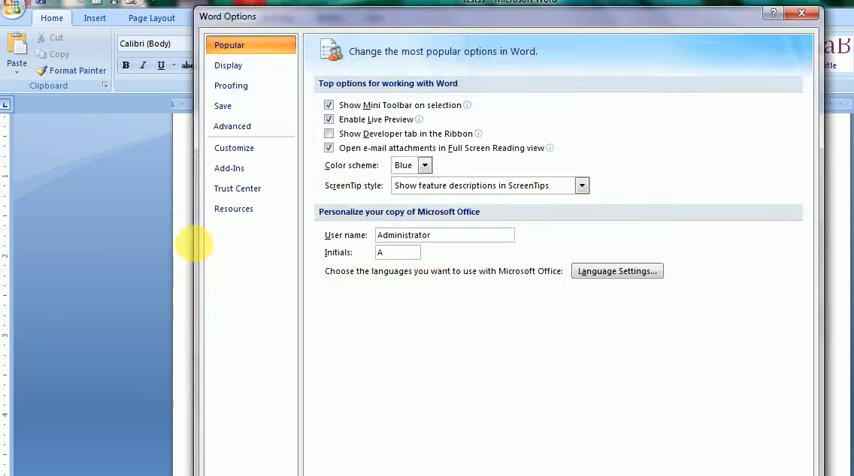
{"action": "mouse_move", "coordinate": [222, 105]}
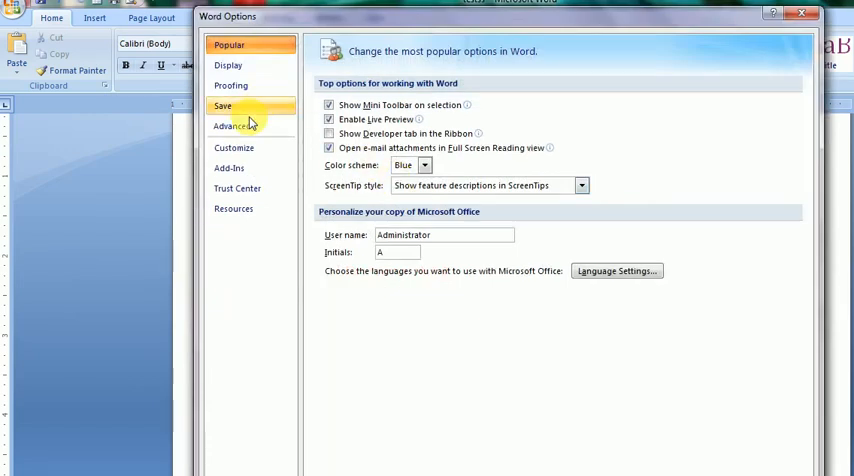
{"action": "left_click", "coordinate": [231, 126]}
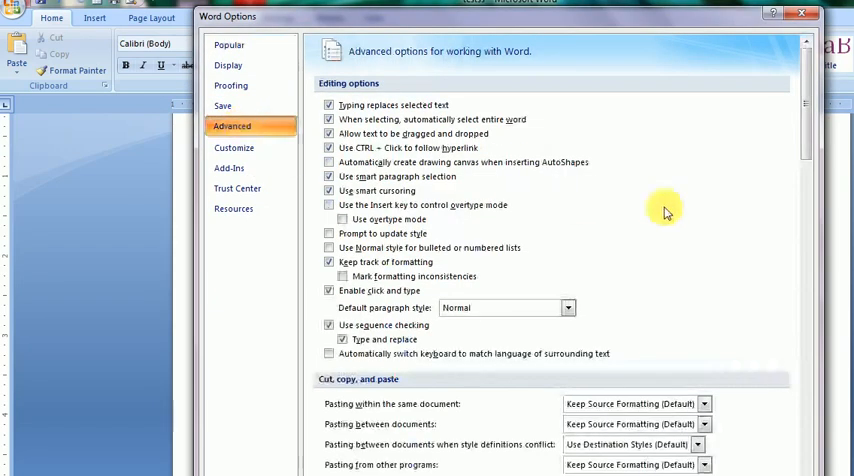
{"action": "scroll", "scroll_direction": "down", "scroll_amount": 3}
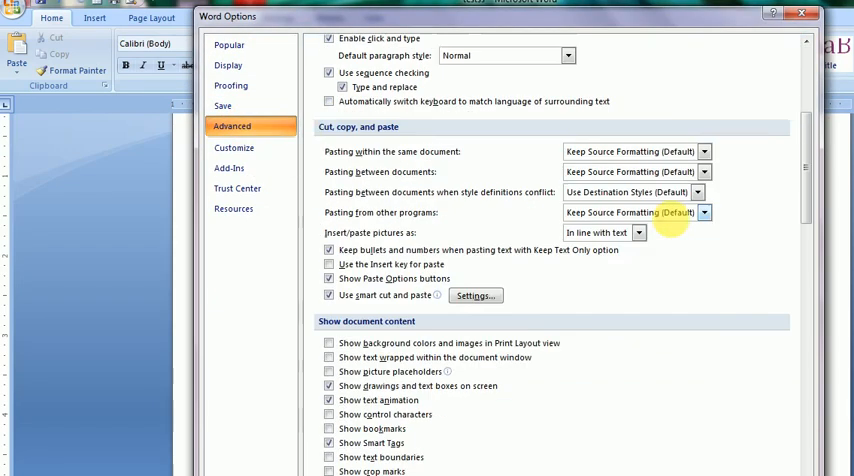
{"action": "scroll", "scroll_direction": "down", "scroll_amount": 3}
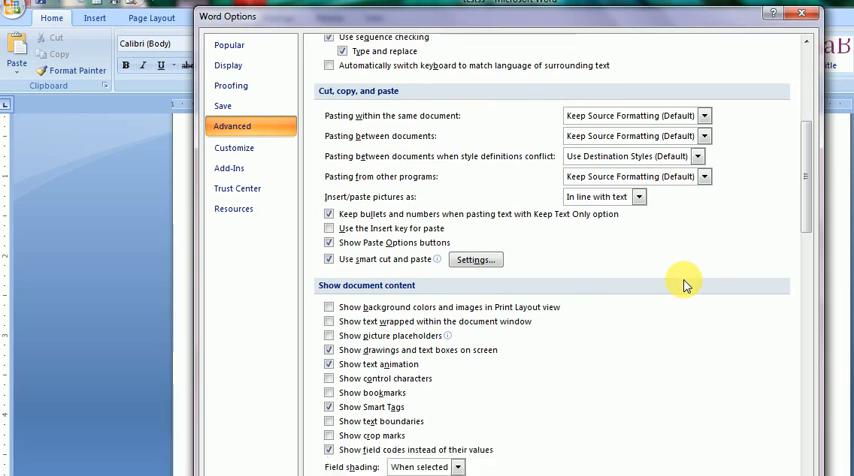
{"action": "scroll", "scroll_direction": "down", "scroll_amount": 3}
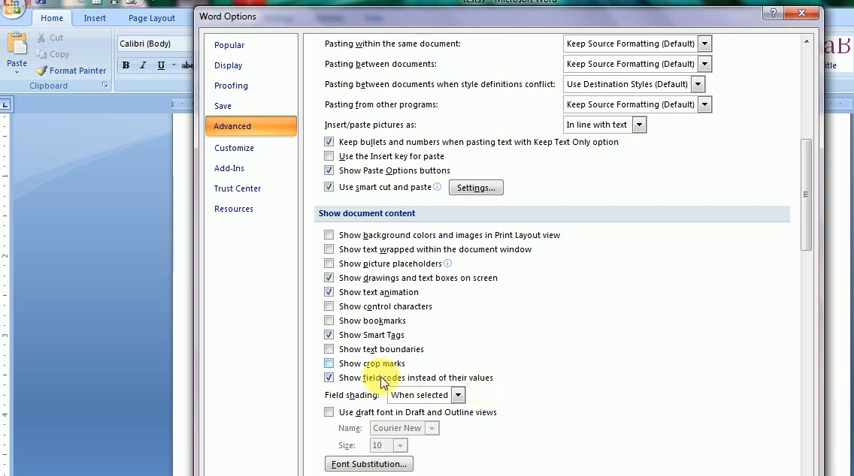
{"action": "left_click", "coordinate": [329, 378]}
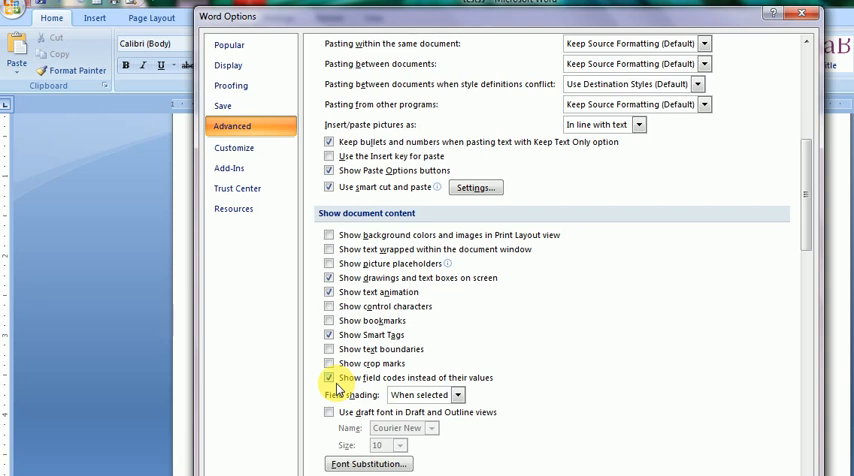
{"action": "left_click", "coordinate": [329, 378]}
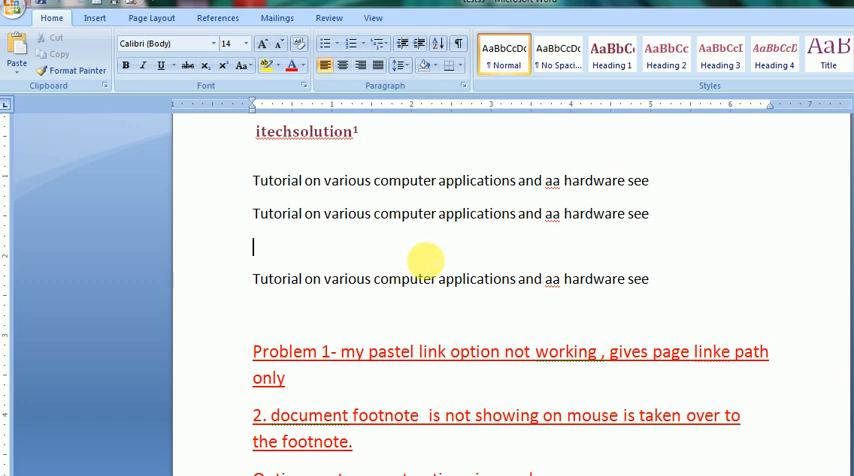
{"action": "mouse_move", "coordinate": [415, 213]}
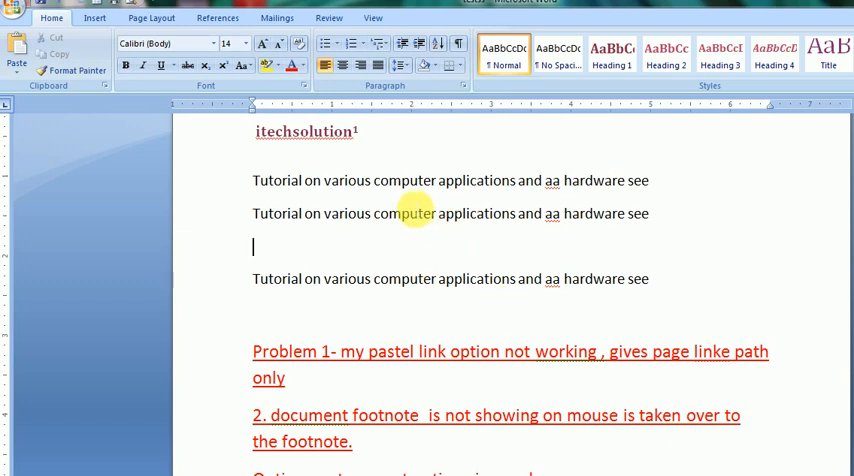
Step: Select the linked second line and bring up its context actions to update the link
{"action": "triple_click", "coordinate": [450, 213]}
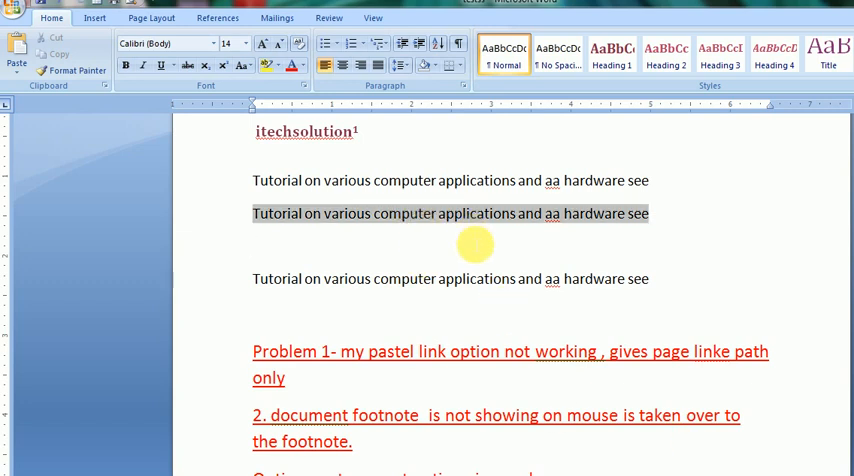
{"action": "mouse_move", "coordinate": [490, 213]}
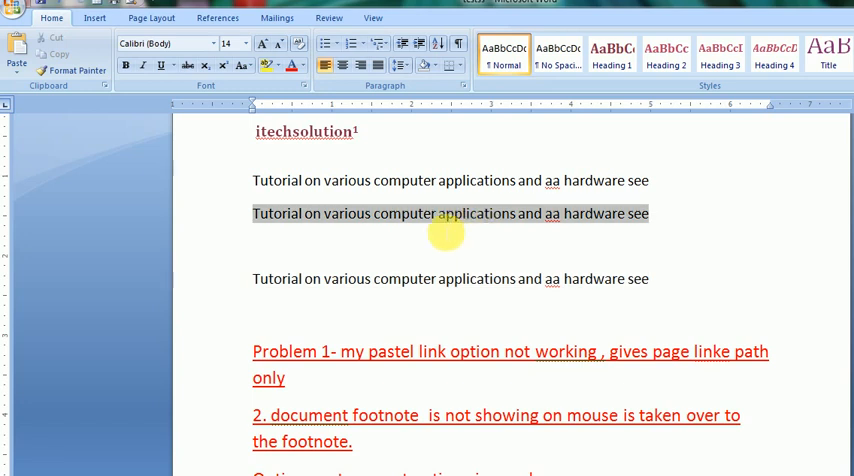
{"action": "mouse_move", "coordinate": [346, 213]}
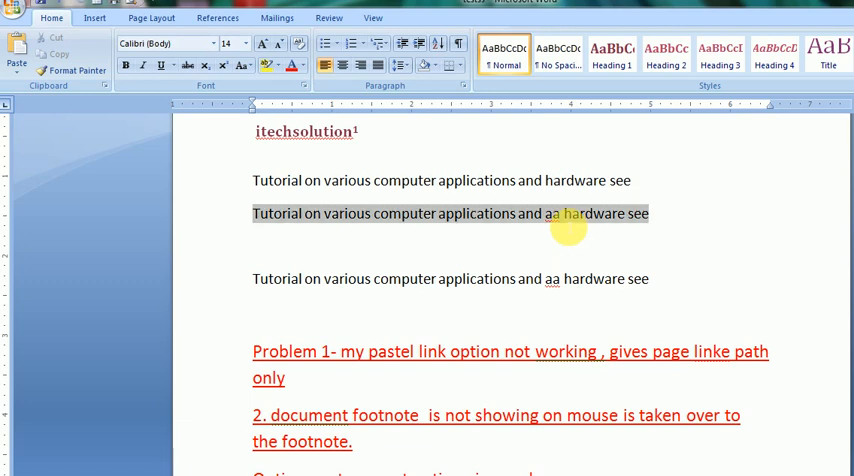
{"action": "mouse_move", "coordinate": [523, 213]}
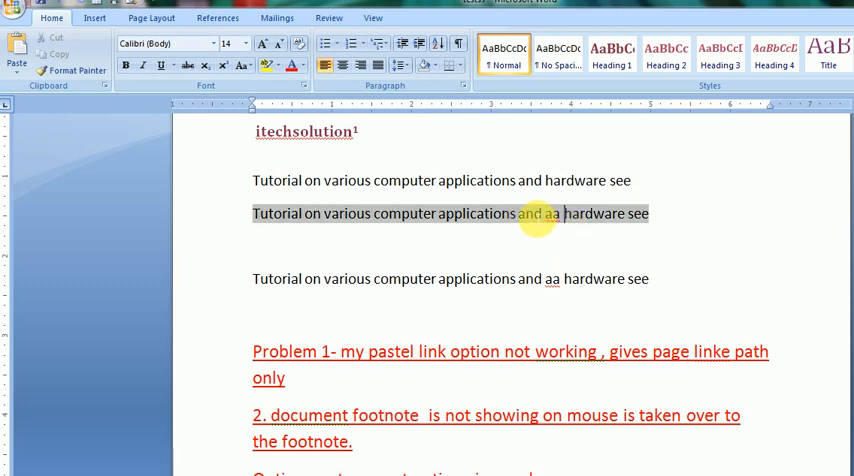
{"action": "right_click", "coordinate": [540, 213]}
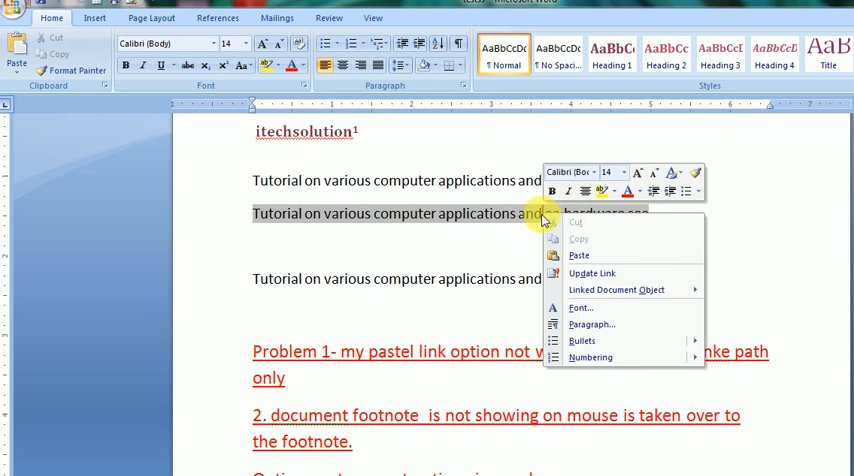
{"action": "mouse_move", "coordinate": [591, 273]}
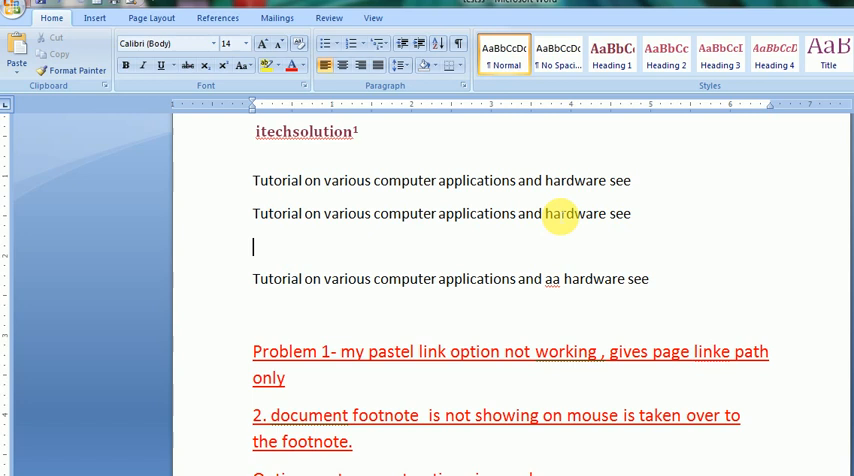
{"action": "mouse_move", "coordinate": [621, 214]}
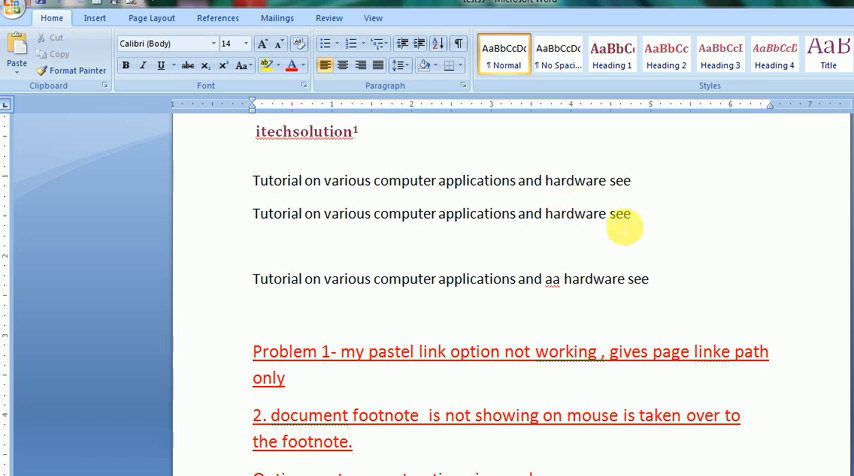
{"action": "mouse_move", "coordinate": [550, 213]}
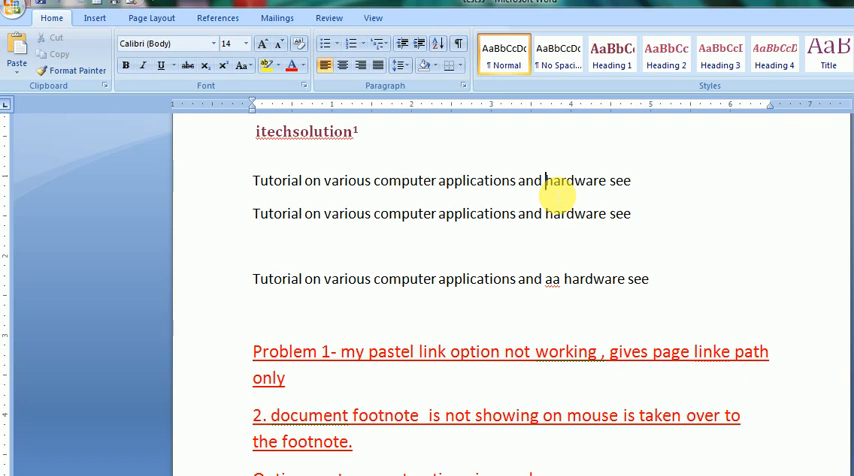
Step: Type 'aabb' into the first line and refresh the linked second line with Update Link
{"action": "type", "text": "aabb"}
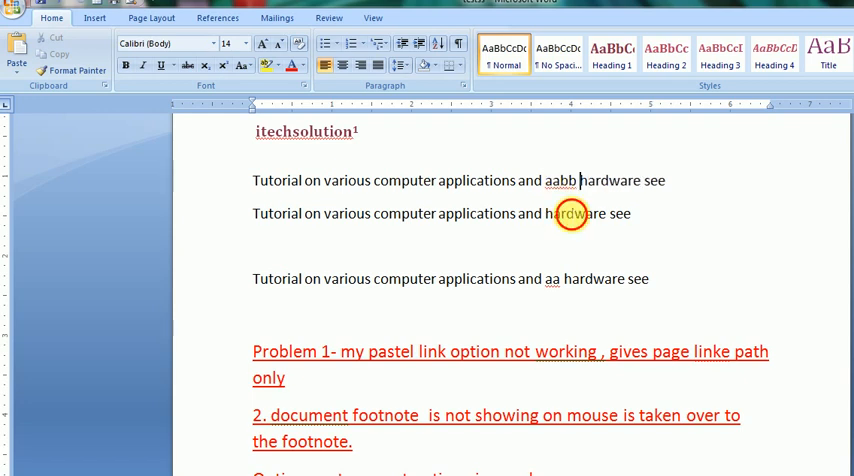
{"action": "right_click", "coordinate": [570, 213]}
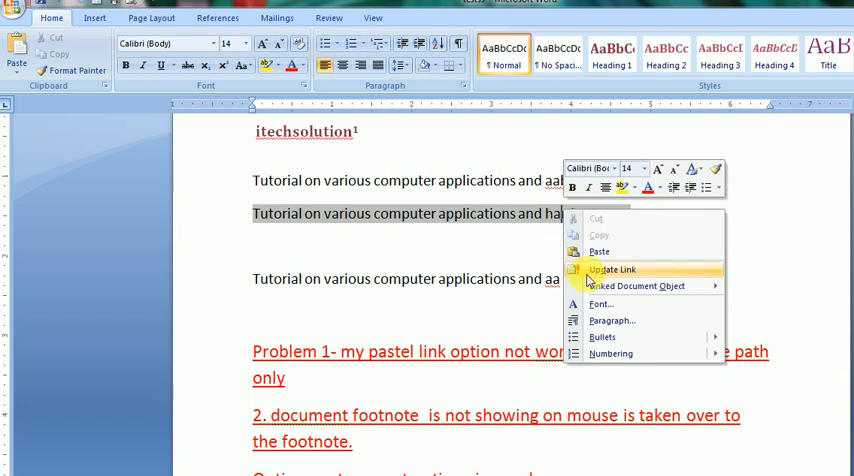
{"action": "left_click", "coordinate": [614, 270]}
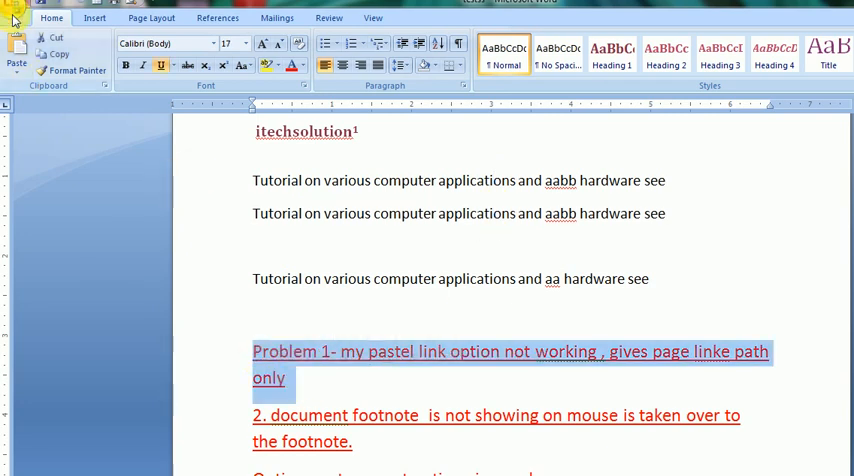
{"action": "left_click", "coordinate": [14, 10]}
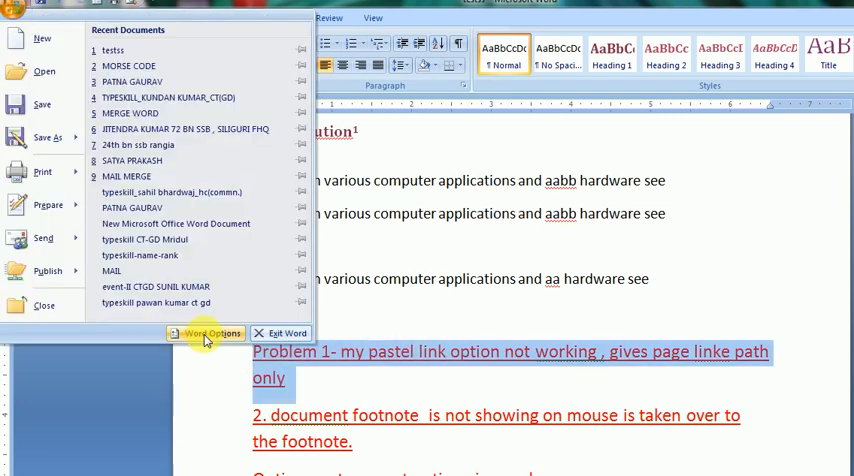
{"action": "left_click", "coordinate": [208, 333]}
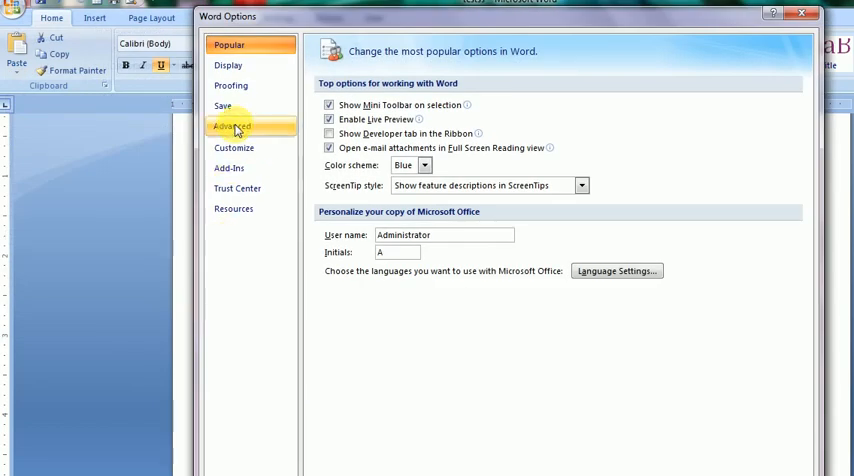
{"action": "left_click", "coordinate": [232, 125]}
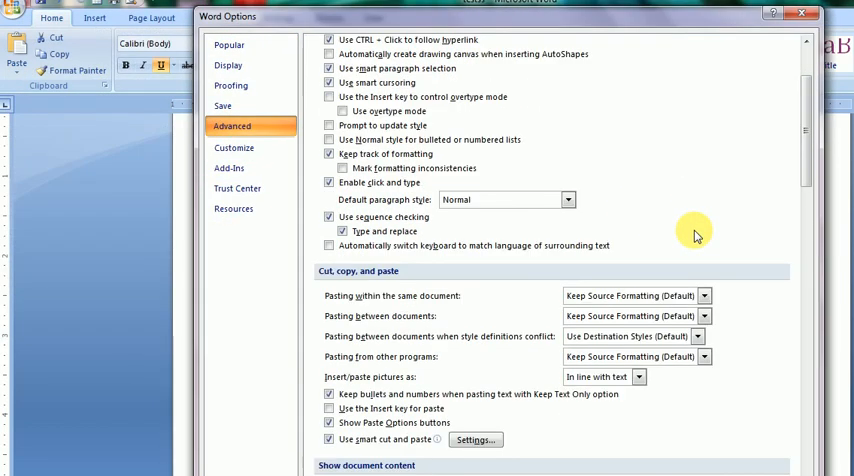
{"action": "scroll", "scroll_direction": "down", "scroll_amount": 3}
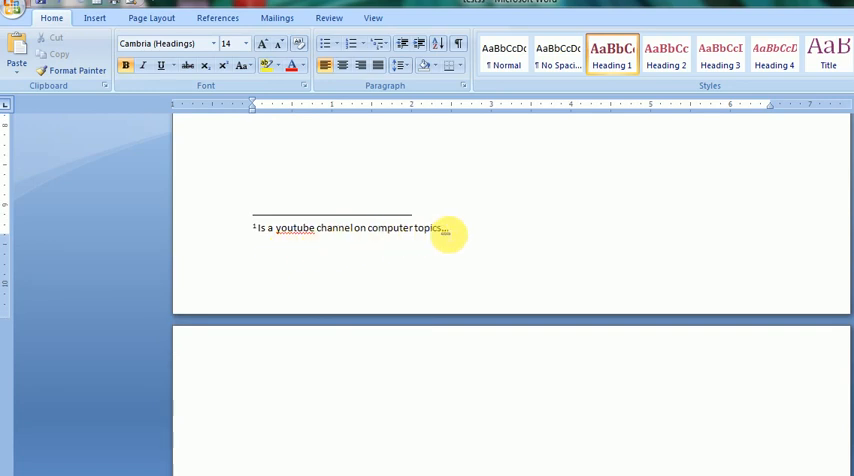
Step: In Word Options > Display, turn on 'Show document tooltips on hover'
{"action": "scroll", "scroll_direction": "up", "scroll_amount": 3}
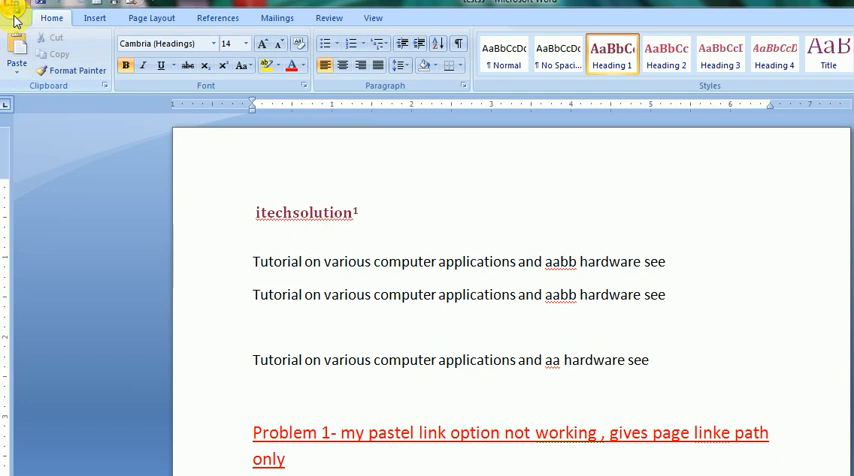
{"action": "left_click", "coordinate": [16, 10]}
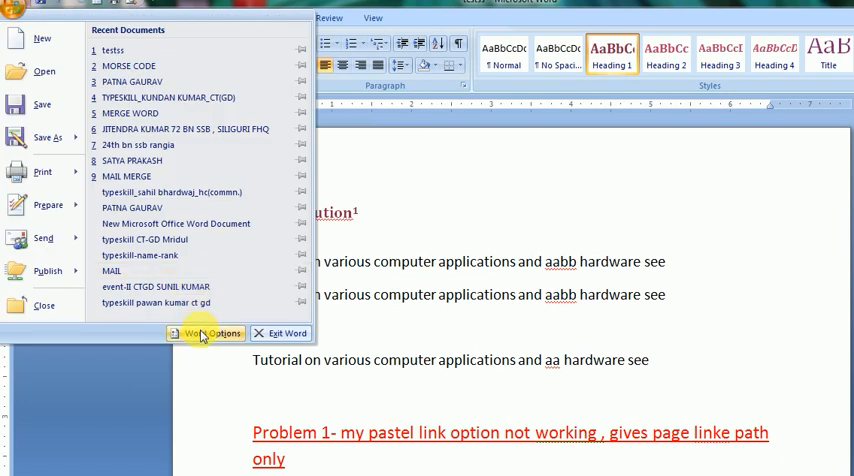
{"action": "left_click", "coordinate": [210, 333]}
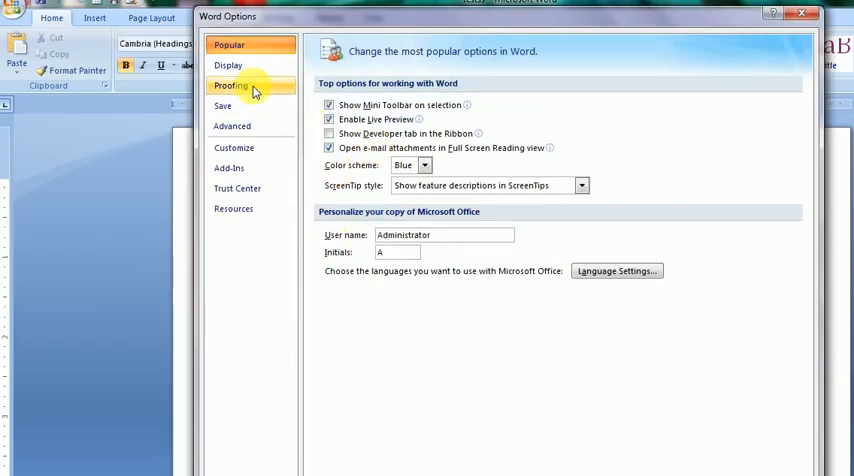
{"action": "left_click", "coordinate": [227, 65]}
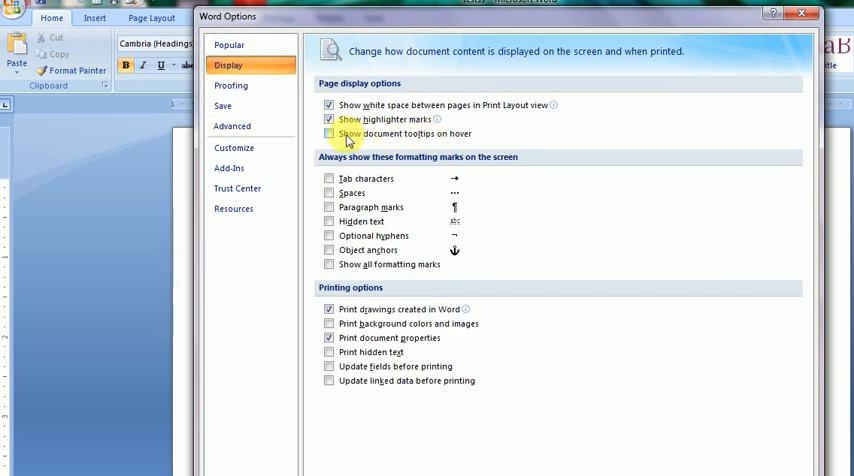
{"action": "left_click", "coordinate": [329, 133]}
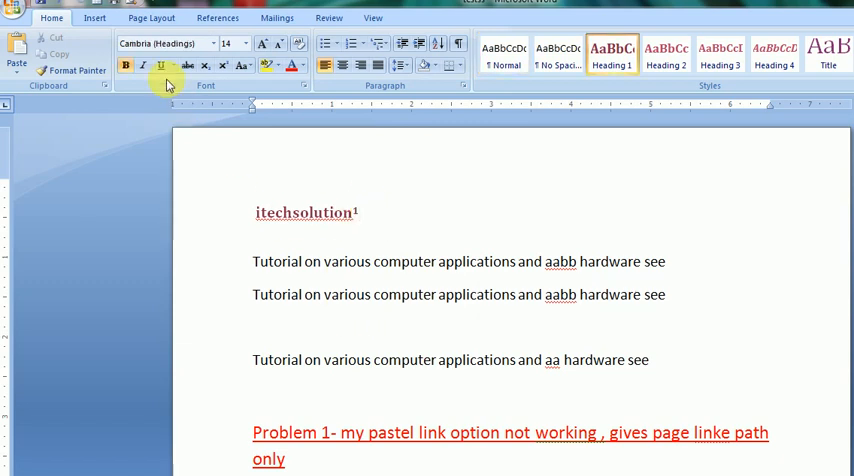
Step: Hover the heading's footnote reference, then reopen the Display settings to confirm tooltips on hover
{"action": "left_click", "coordinate": [218, 17]}
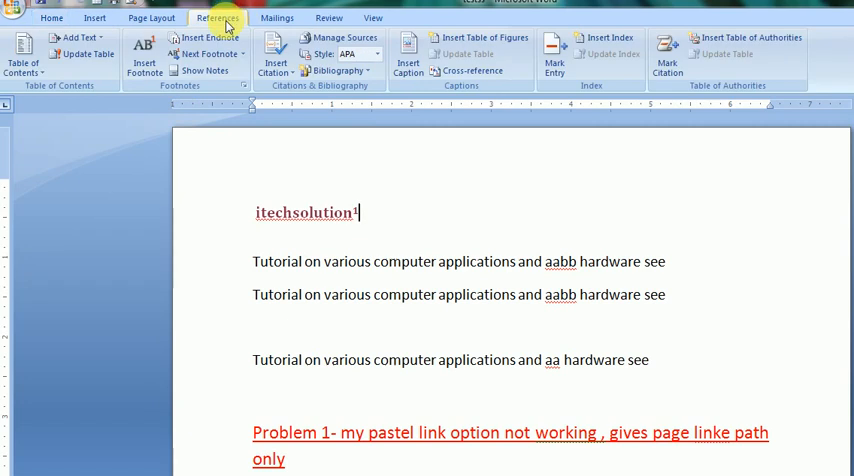
{"action": "mouse_move", "coordinate": [143, 60]}
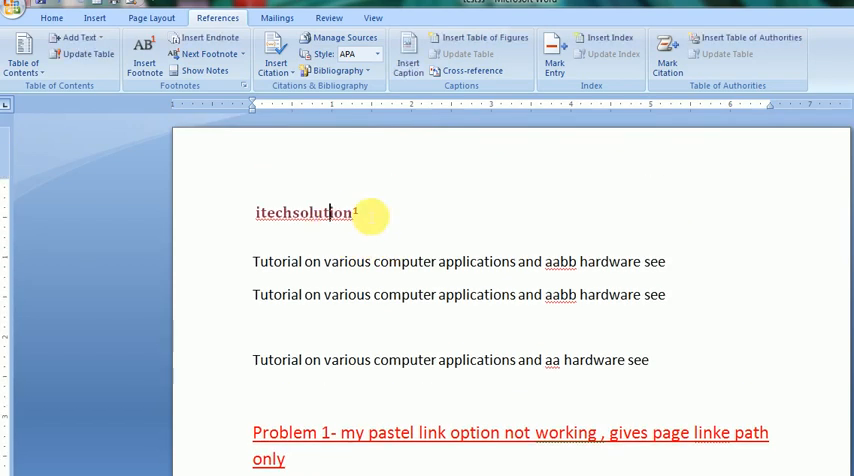
{"action": "left_click", "coordinate": [13, 10]}
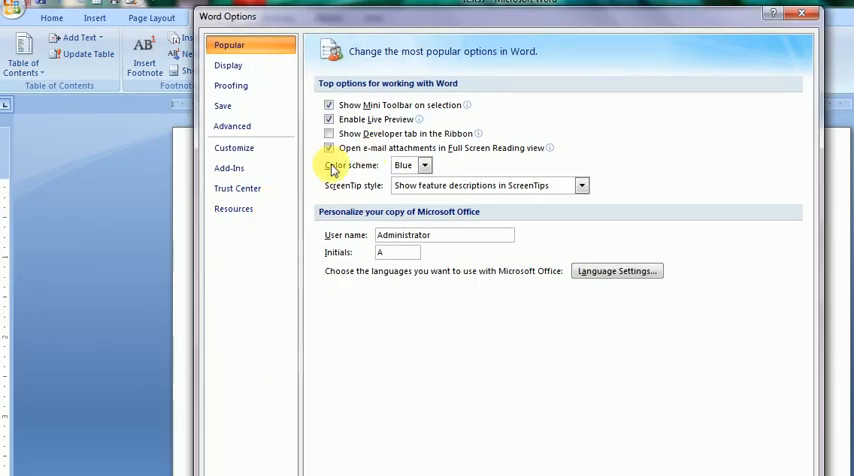
{"action": "left_click", "coordinate": [228, 65]}
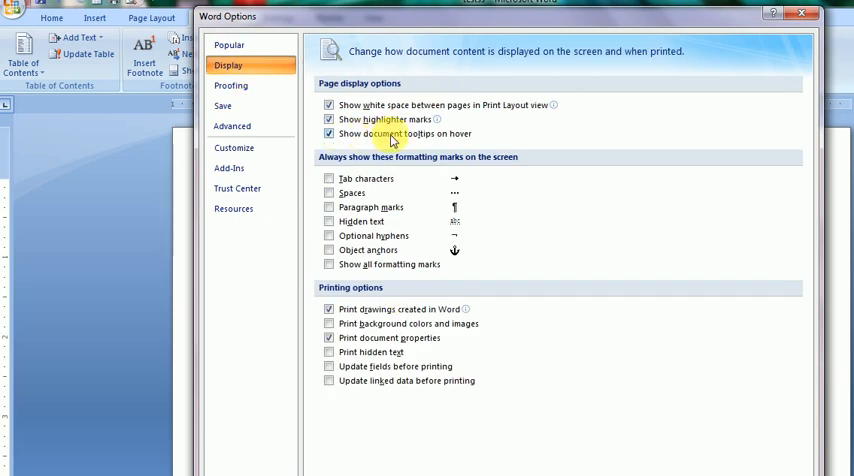
{"action": "mouse_move", "coordinate": [445, 147]}
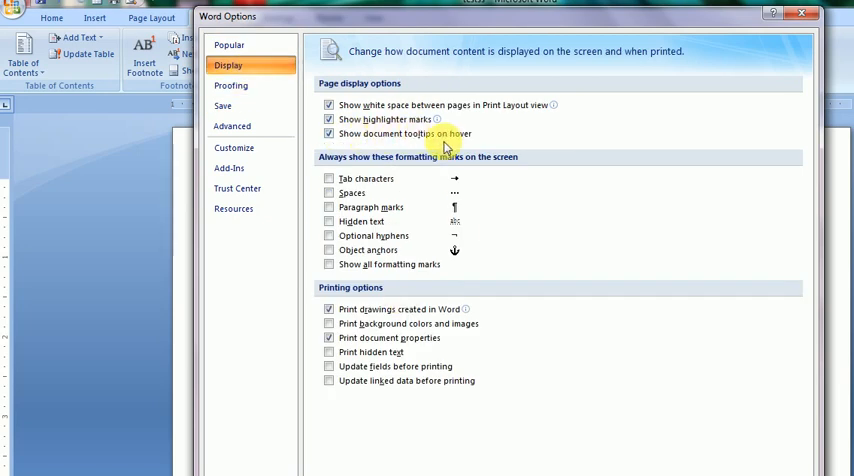
{"action": "mouse_move", "coordinate": [555, 190]}
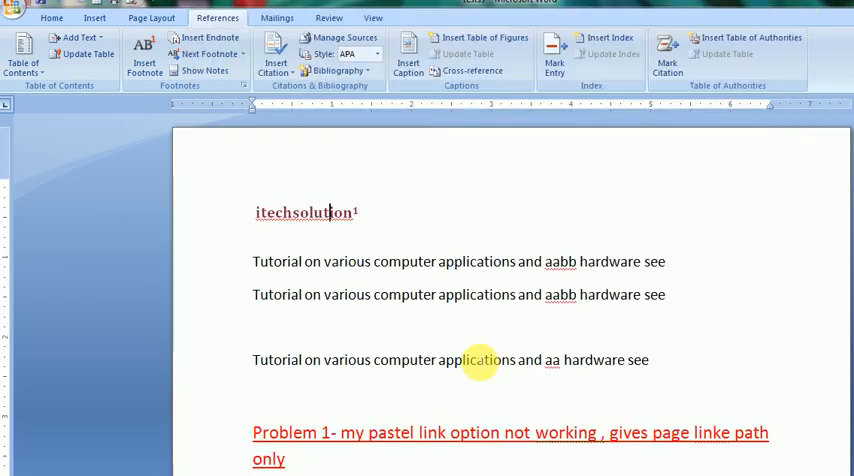
Step: Type 'obc' on a new line under the autocorrect heading and bring up the Office menu
{"action": "scroll", "scroll_direction": "down", "scroll_amount": 3}
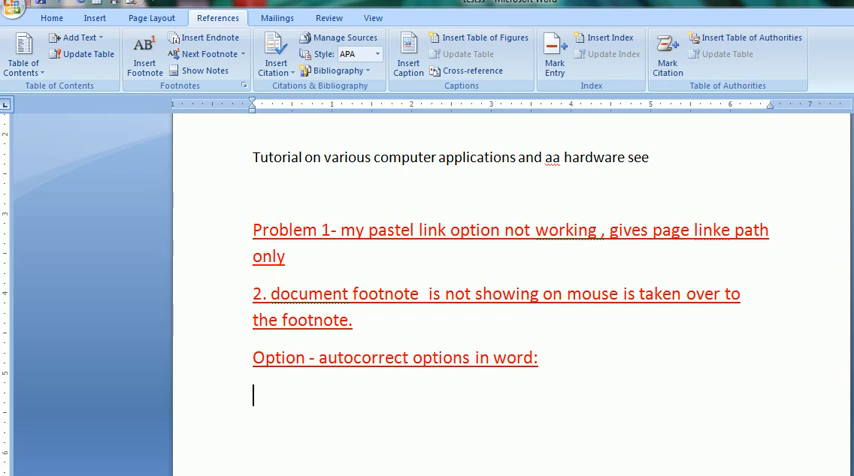
{"action": "type", "text": "obc"}
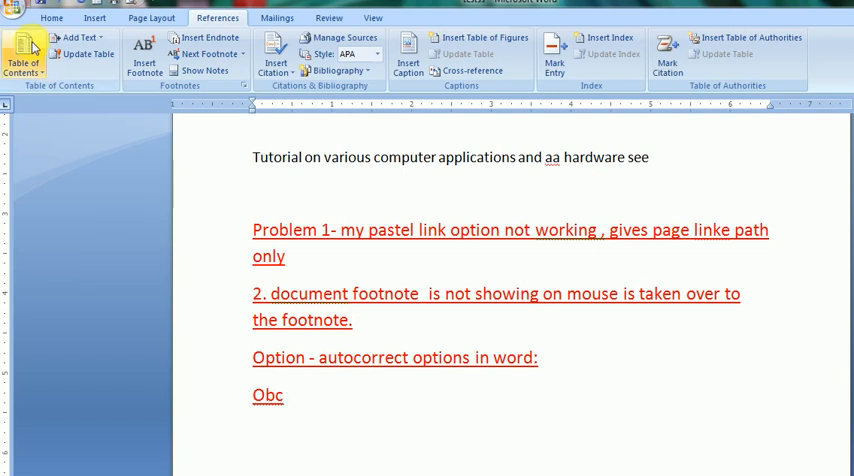
{"action": "left_click", "coordinate": [14, 8]}
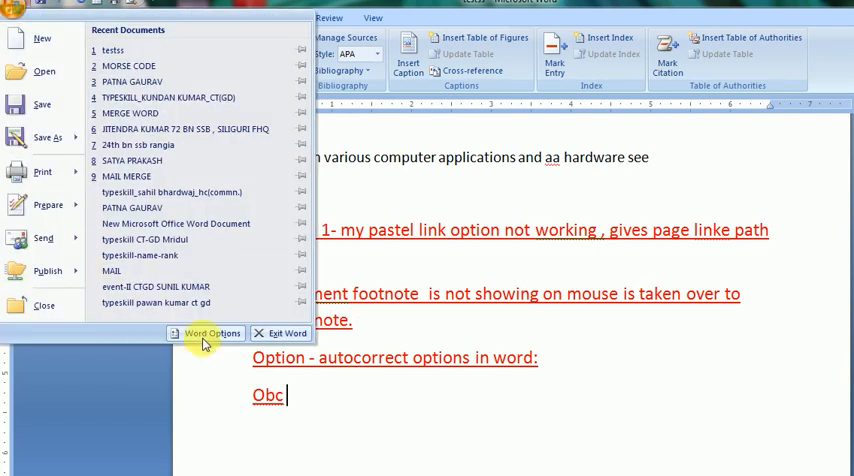
Step: Reach the AutoCorrect settings through Word Options > Proofing
{"action": "left_click", "coordinate": [210, 333]}
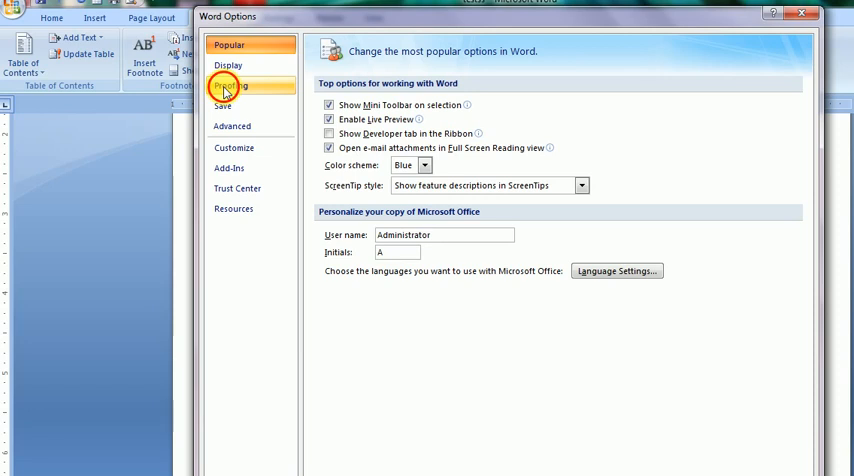
{"action": "left_click", "coordinate": [231, 85]}
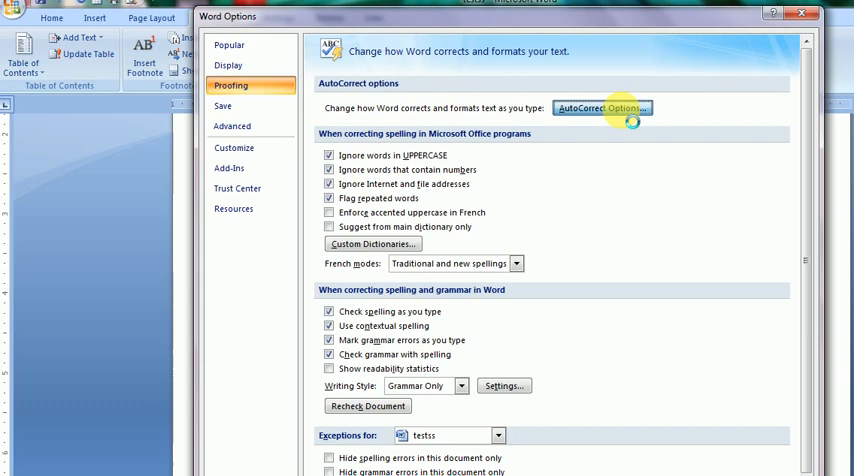
{"action": "left_click", "coordinate": [600, 108]}
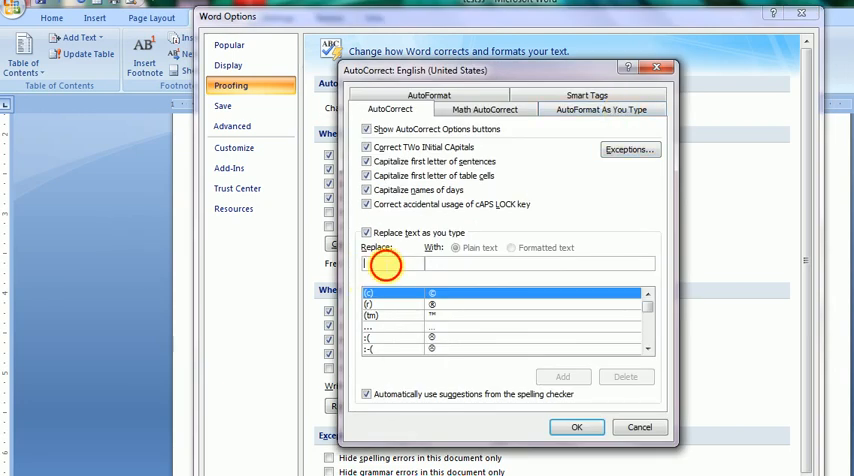
Step: Enter an AutoCorrect entry replacing 'OBC' with 'OTHER BACKWARD CLASS'
{"action": "type", "text": "ol"}
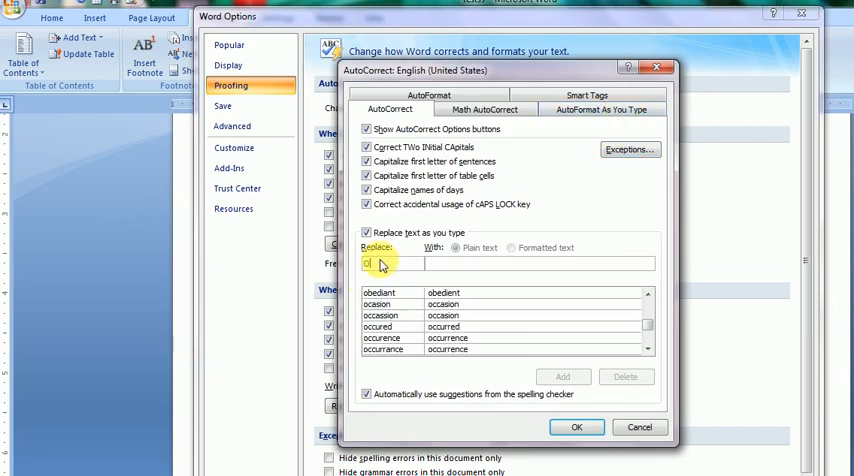
{"action": "type", "text": "OBC"}
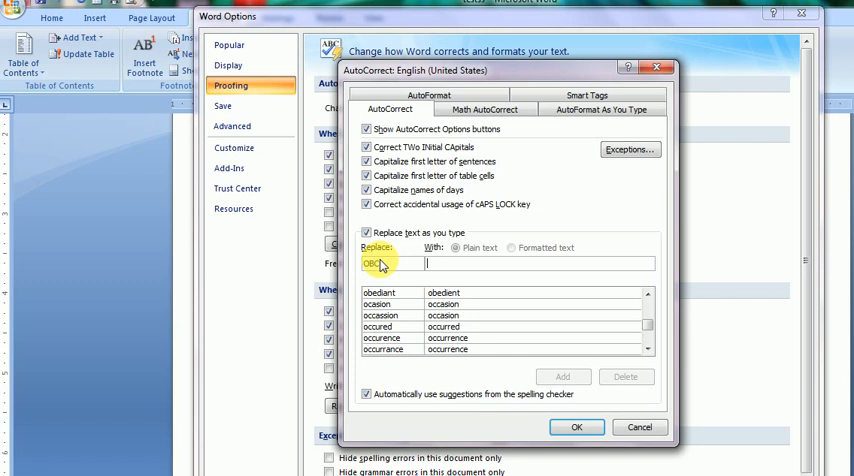
{"action": "type", "text": "OTHER BA"}
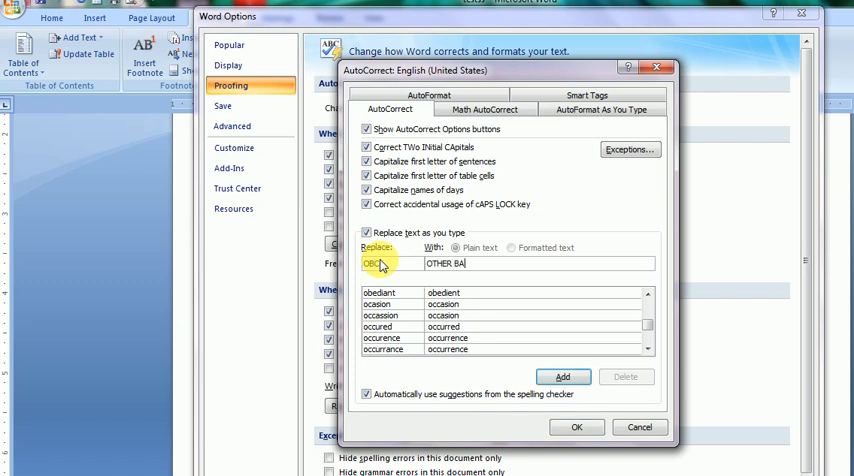
{"action": "type", "text": "CKWARD"}
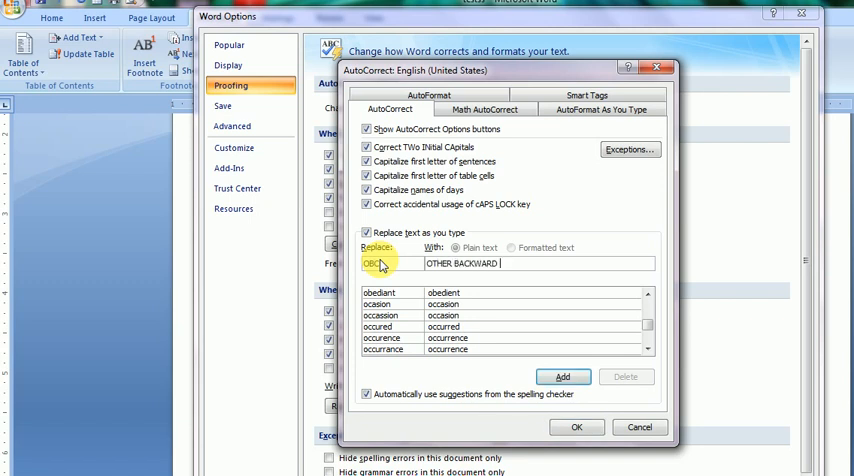
{"action": "type", "text": "CLASS"}
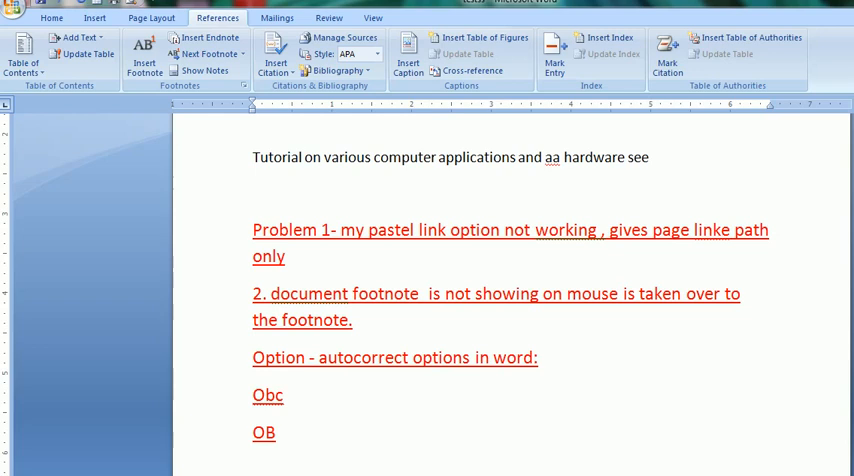
Step: Type OBC so it expands to 'OTHER BACKWARD CLASS', then place the cursor after the first expanded line
{"action": "type", "text": "OTHER BACKWARD CLASS"}
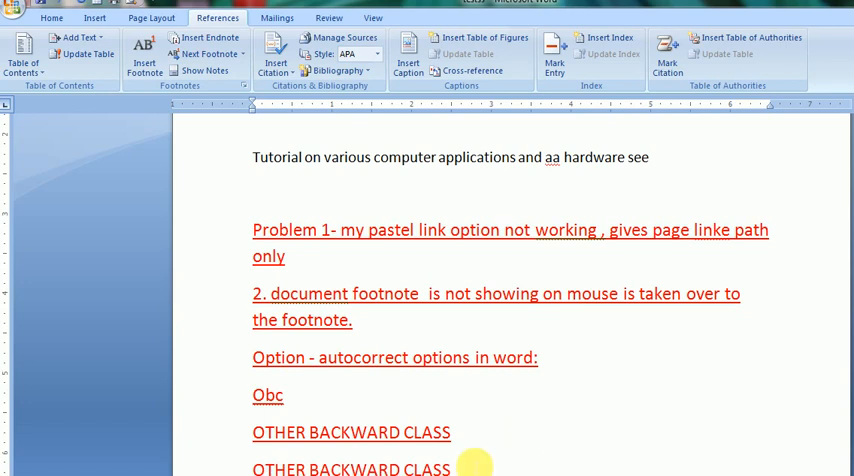
{"action": "scroll", "scroll_direction": "up", "scroll_amount": 3}
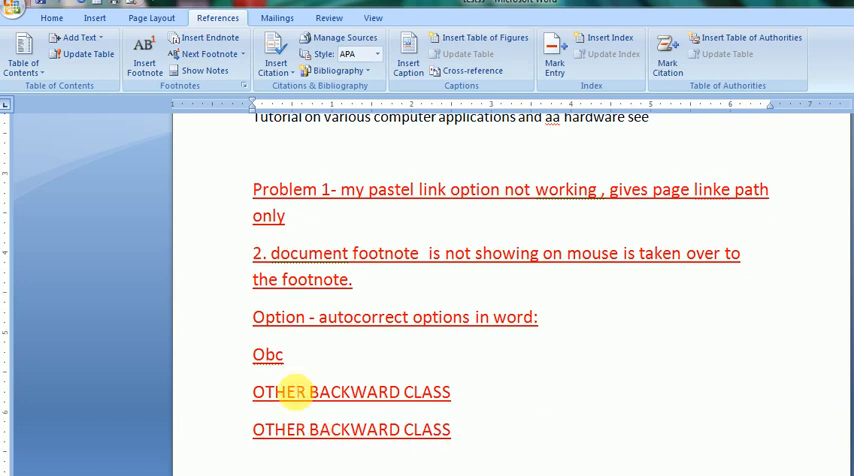
{"action": "double_click", "coordinate": [268, 355]}
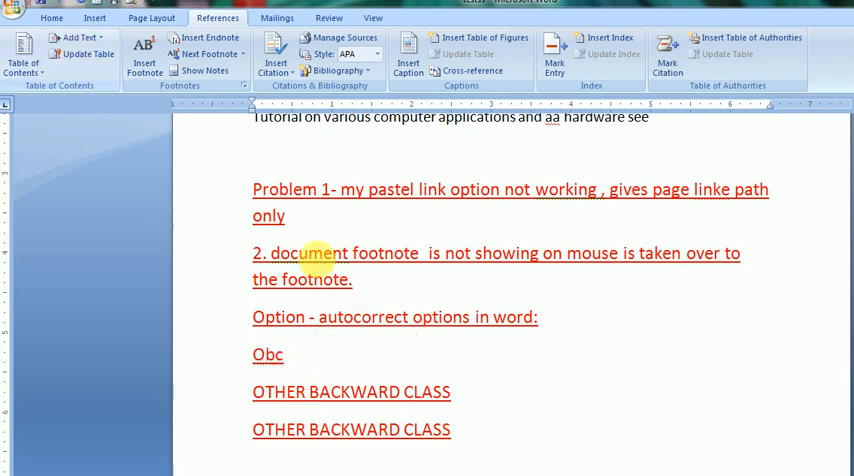
Step: Annotate that line with '///AUTOCORRECT OPTIONS' and bring up the Office menu
{"action": "type", "text": "///"}
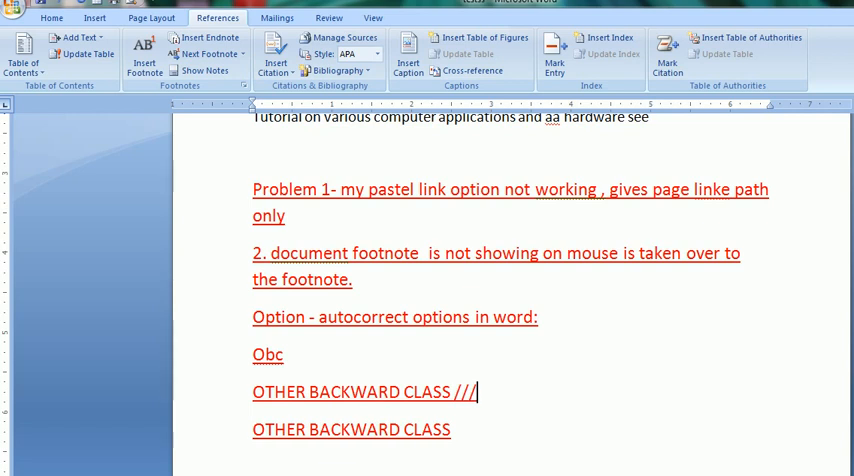
{"action": "type", "text": "AUTOC"}
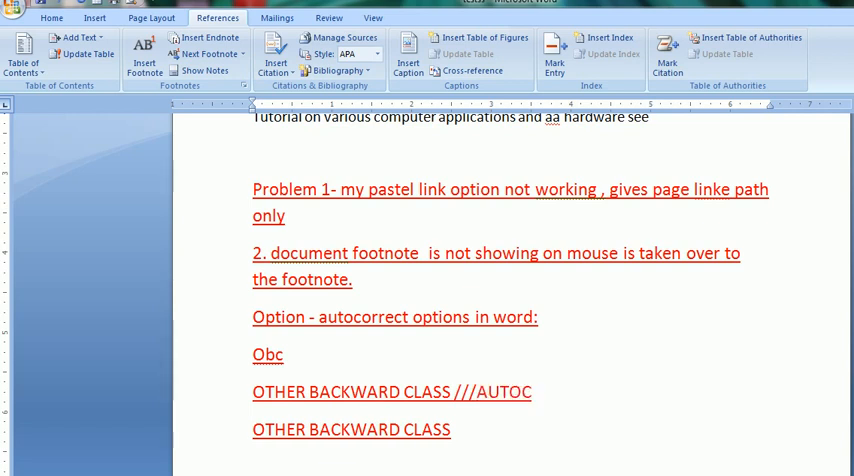
{"action": "type", "text": "ORRECT OP"}
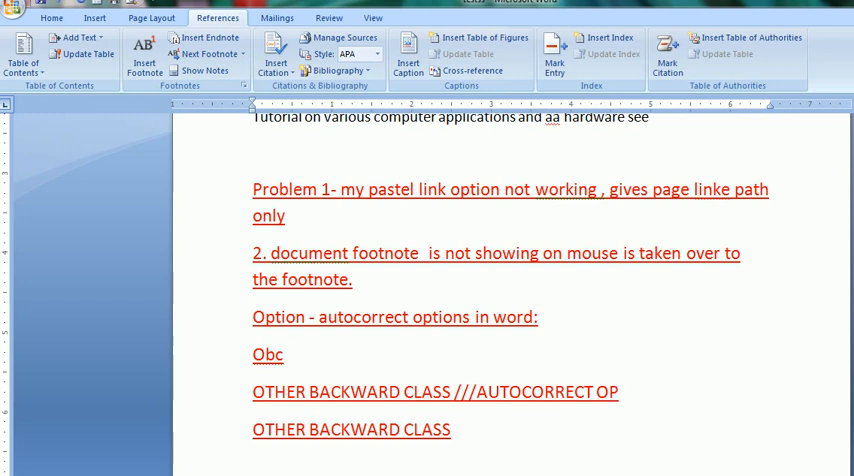
{"action": "type", "text": "TIONS"}
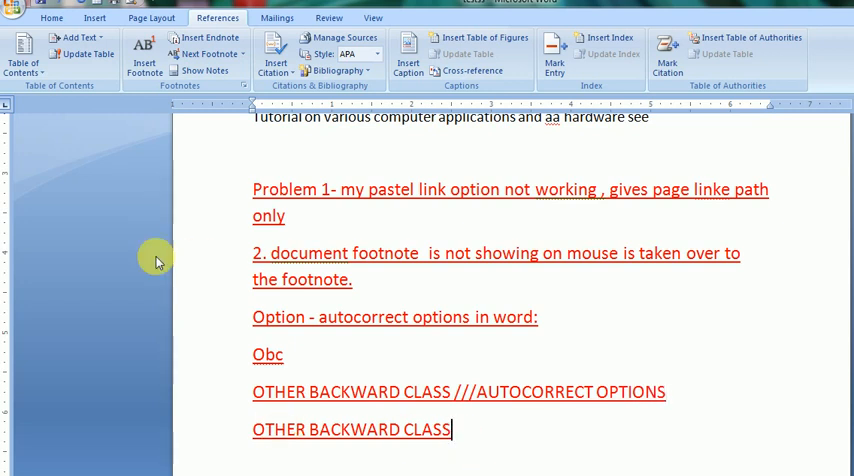
{"action": "left_click", "coordinate": [17, 8]}
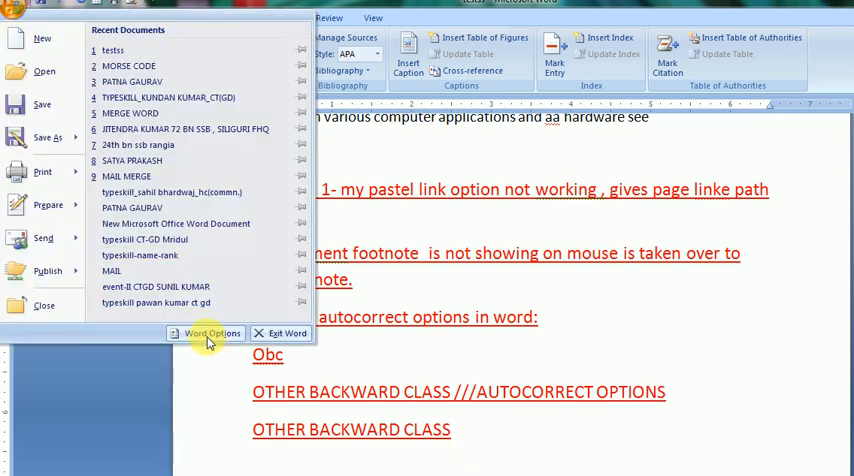
Step: Reopen AutoCorrect via Proofing, check the 'OBC' entry maps to OTHER BACKWARD CLASS, and accept
{"action": "left_click", "coordinate": [209, 332]}
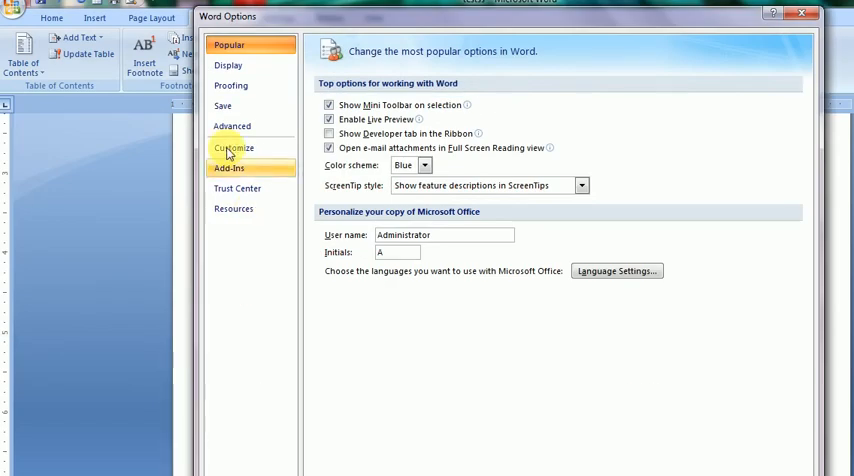
{"action": "left_click", "coordinate": [230, 85]}
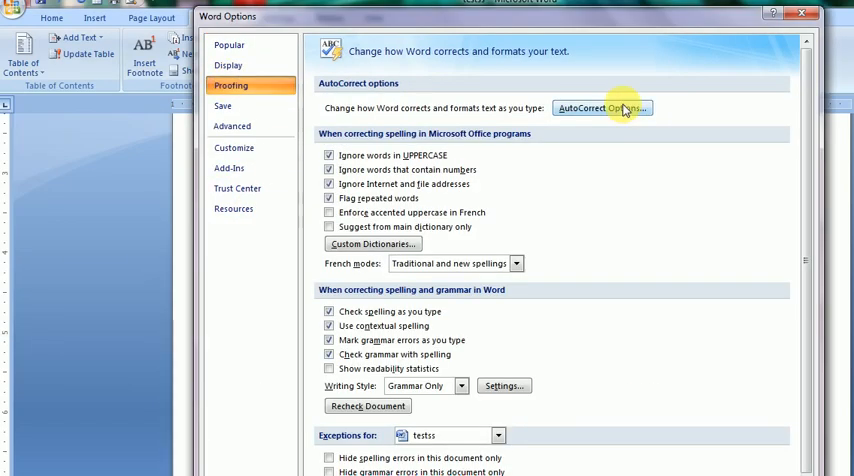
{"action": "left_click", "coordinate": [600, 108]}
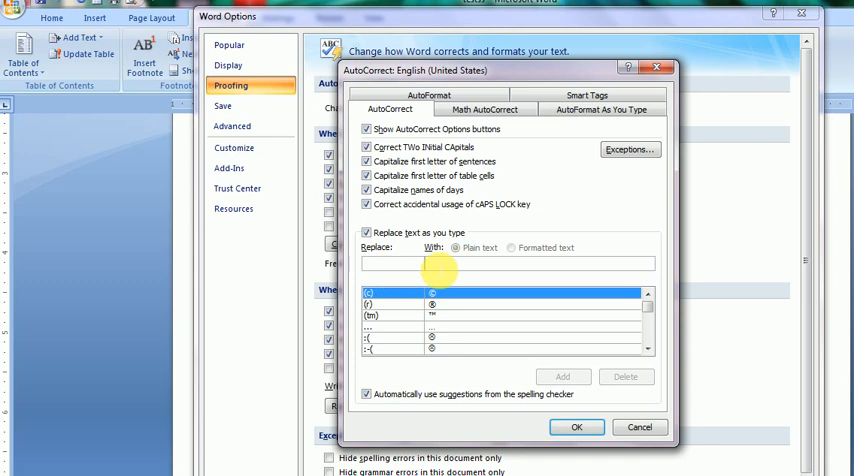
{"action": "type", "text": "OBC"}
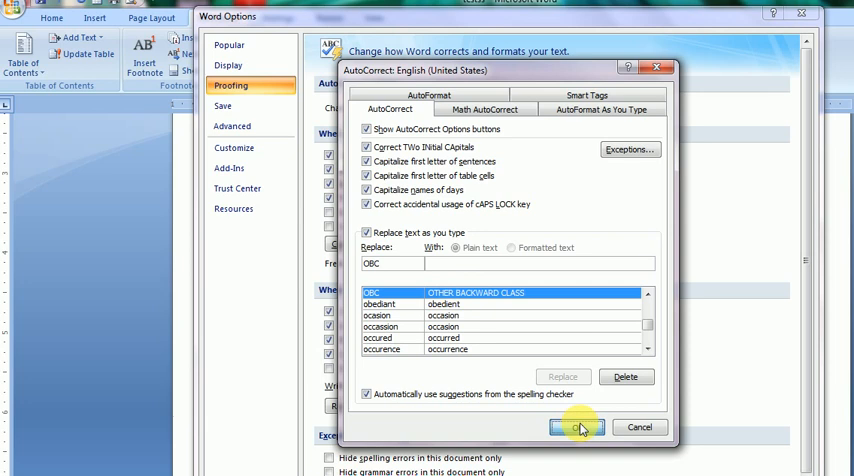
{"action": "left_click", "coordinate": [575, 427]}
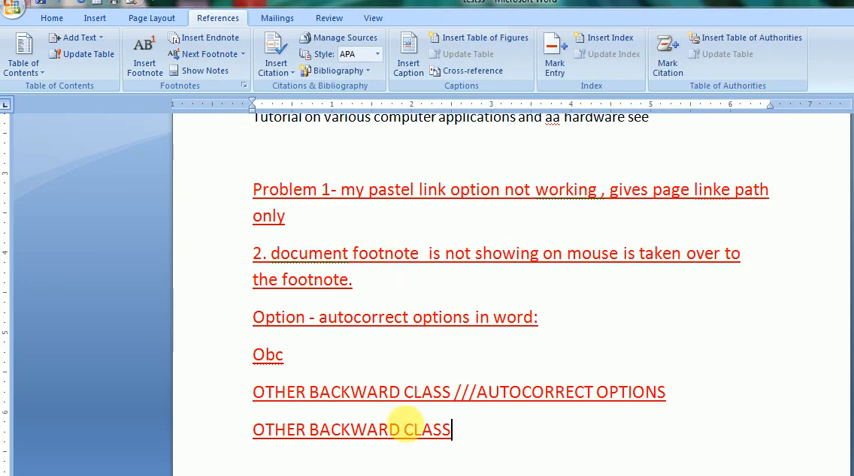
{"action": "mouse_move", "coordinate": [432, 458]}
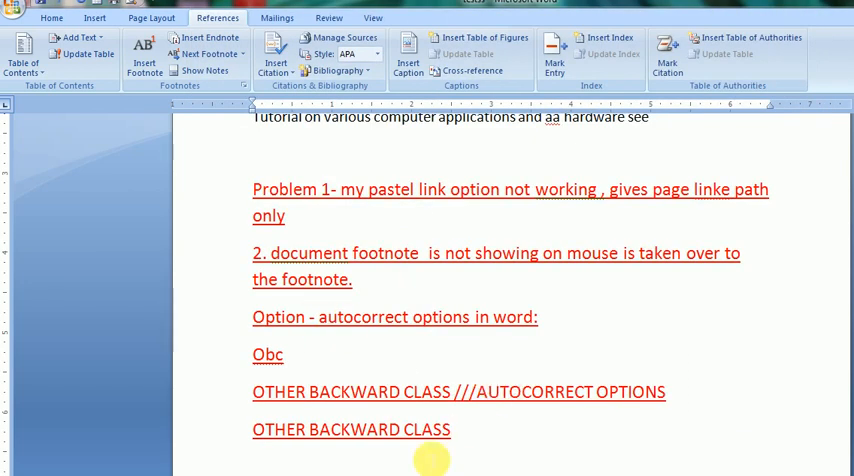